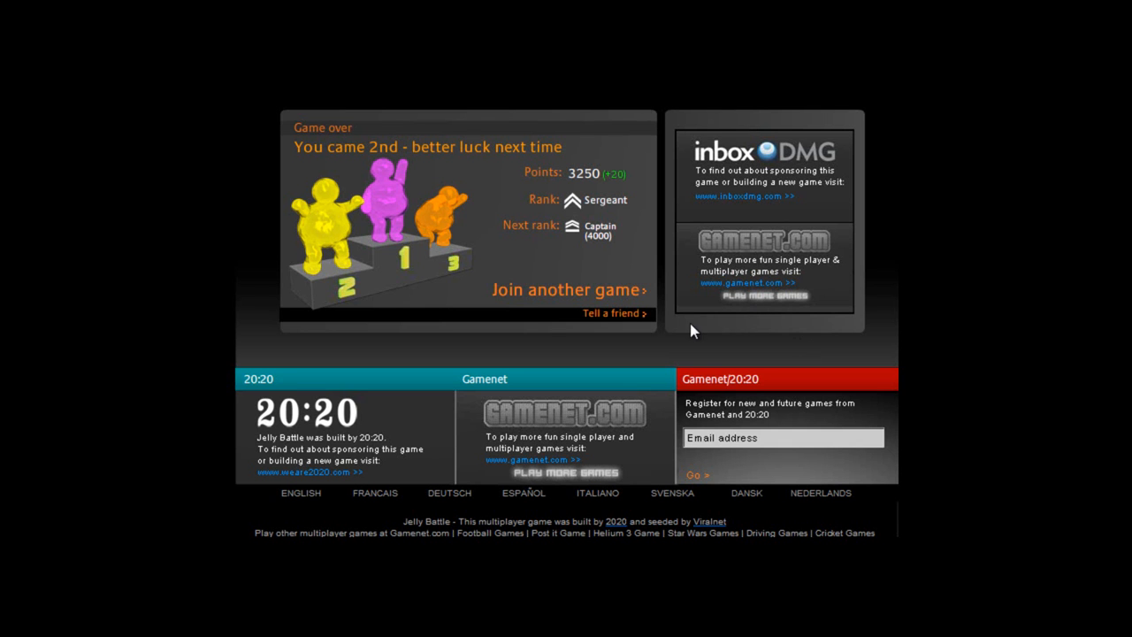
pyautogui.moveTo(509, 180)
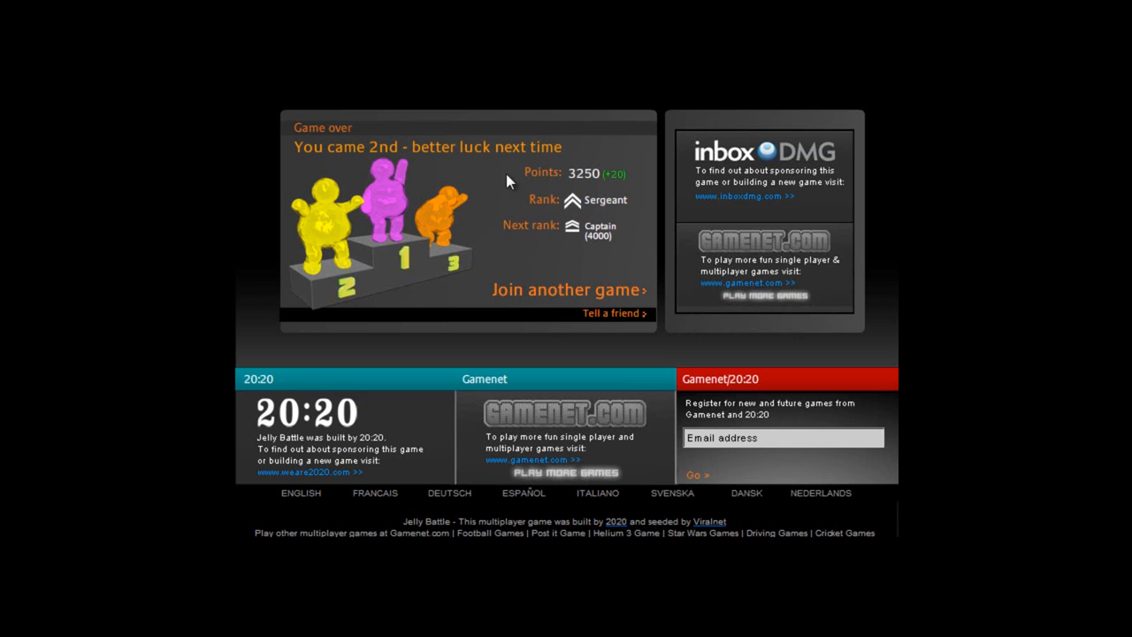
# Join another multiplayer match from the 2nd-place game-over screen
pyautogui.click(565, 290)
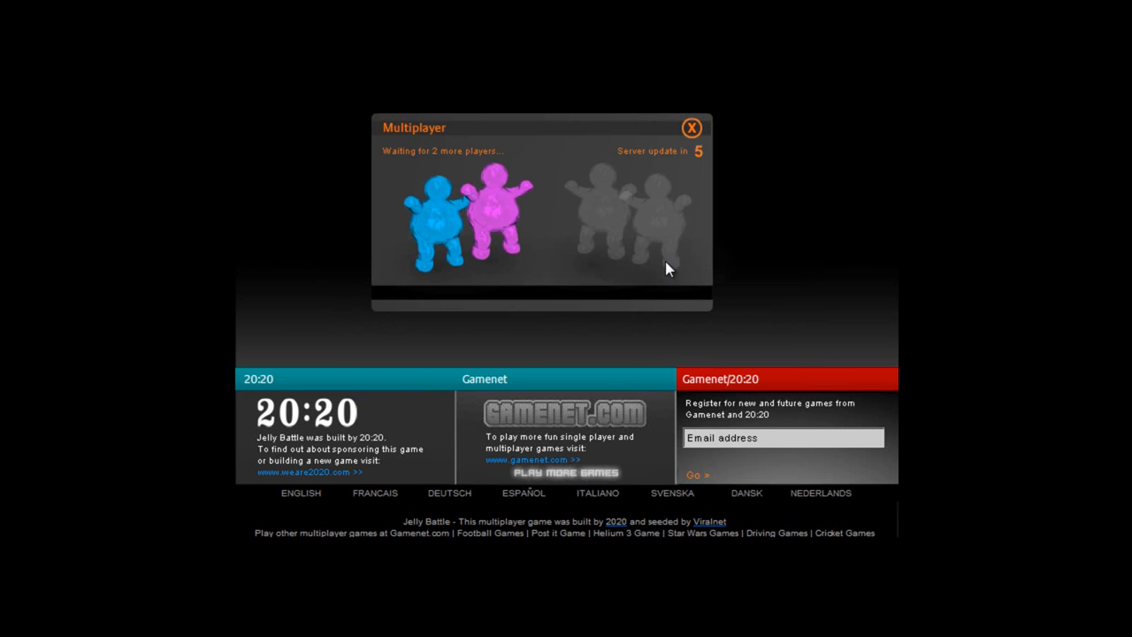
pyautogui.moveTo(676, 222)
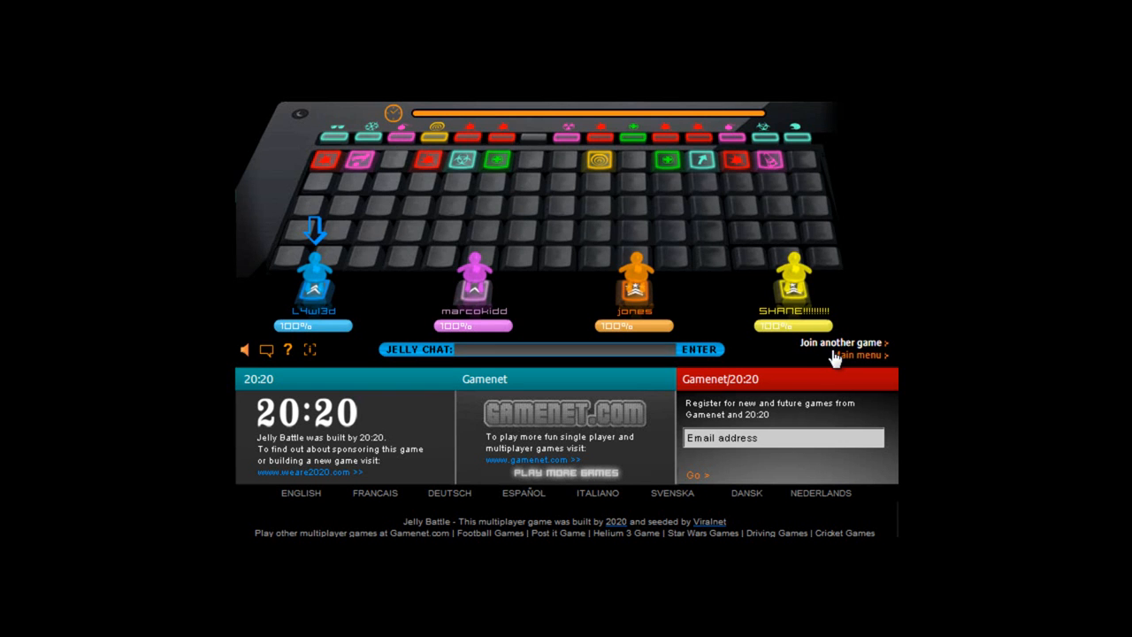
# Leave the four-player board and close the Multiplayer waiting lobby to reach the username prompt
pyautogui.click(841, 343)
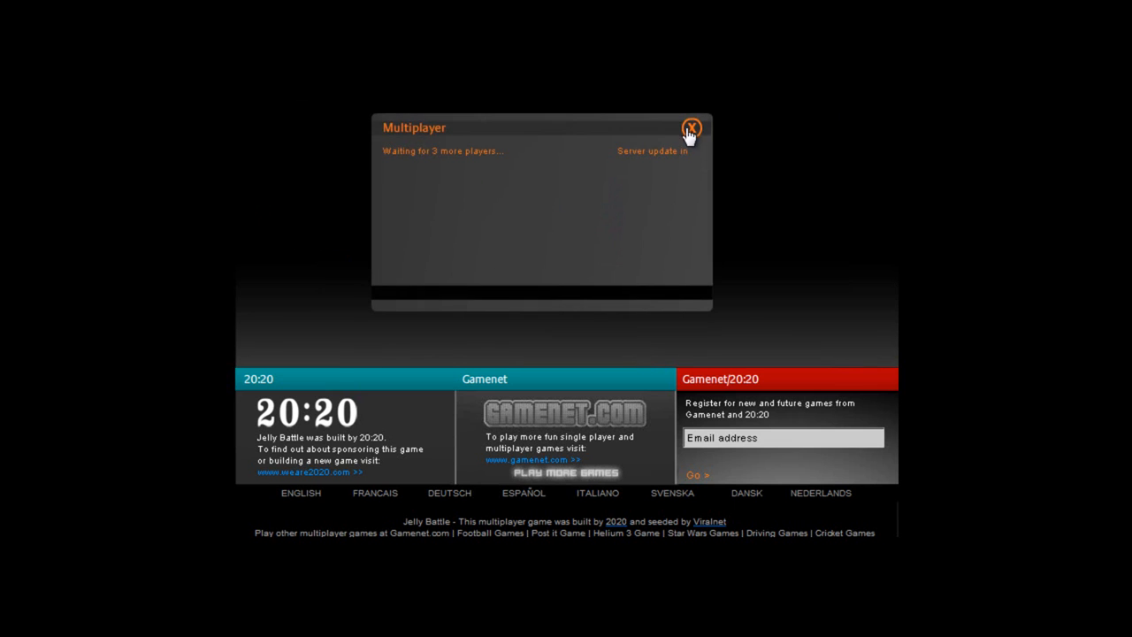
pyautogui.click(695, 128)
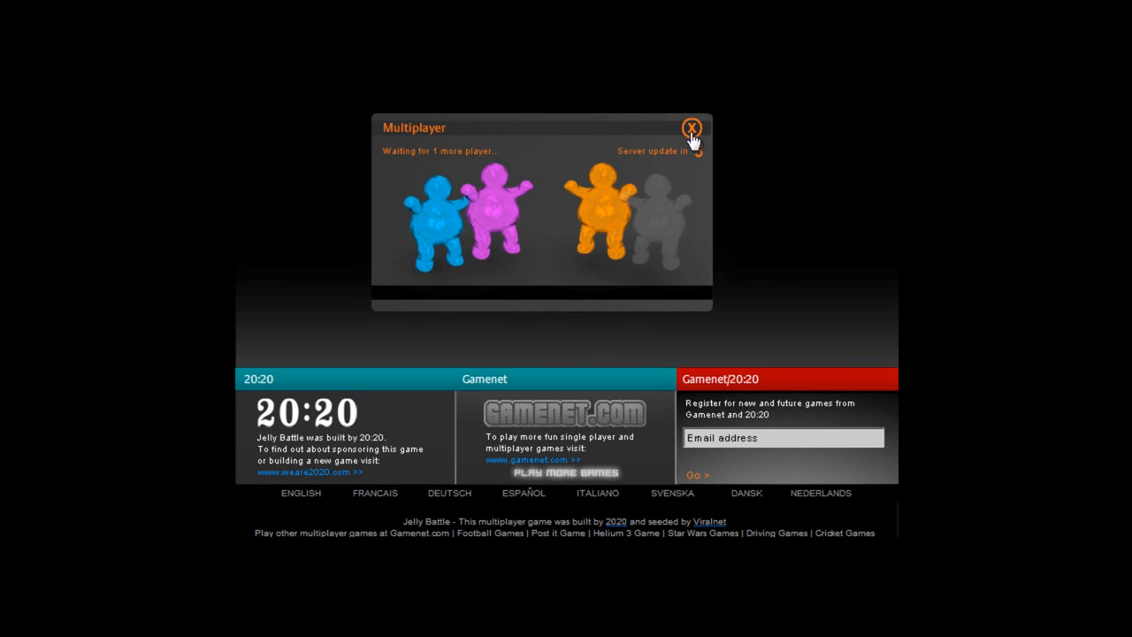
pyautogui.moveTo(730, 113)
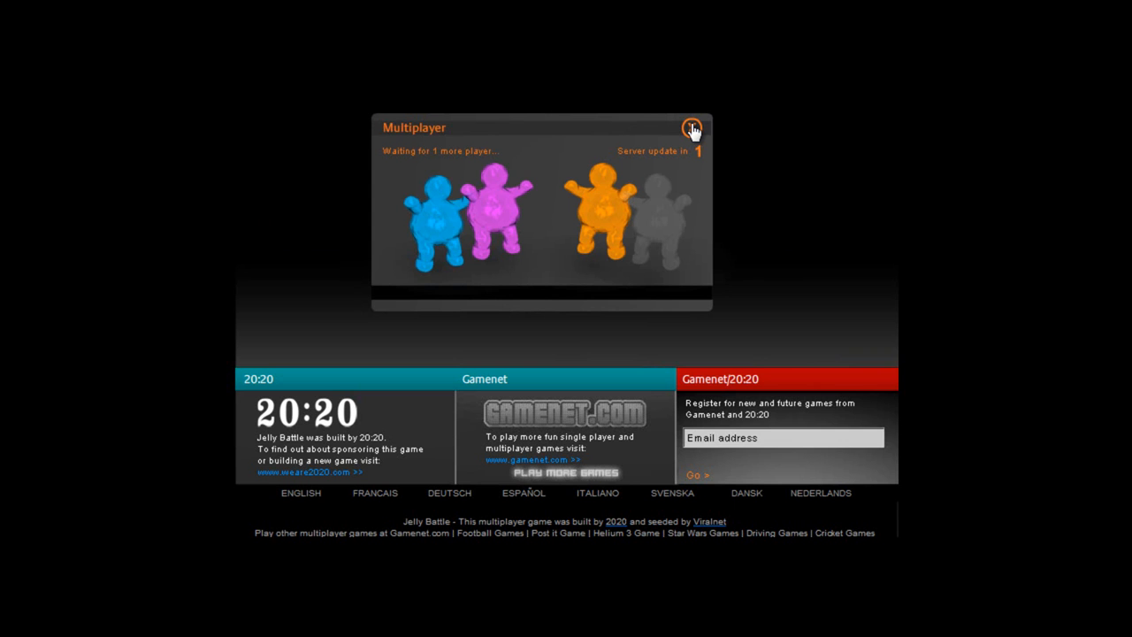
pyautogui.click(693, 129)
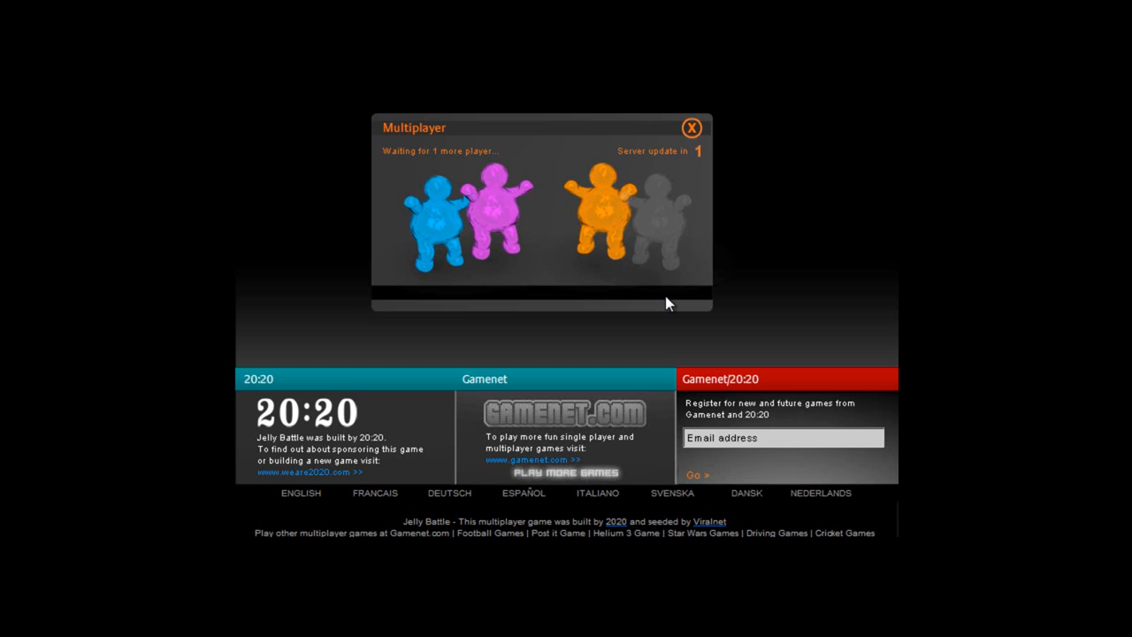
pyautogui.moveTo(689, 195)
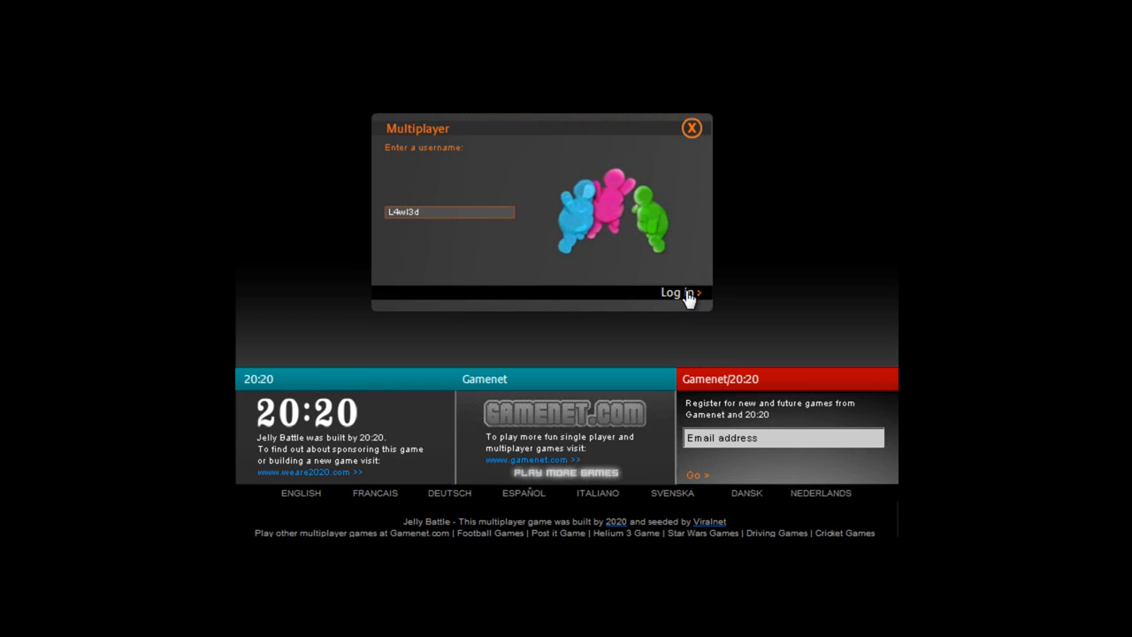
# Log in with the entered username and play the match to a first-place win
pyautogui.click(679, 294)
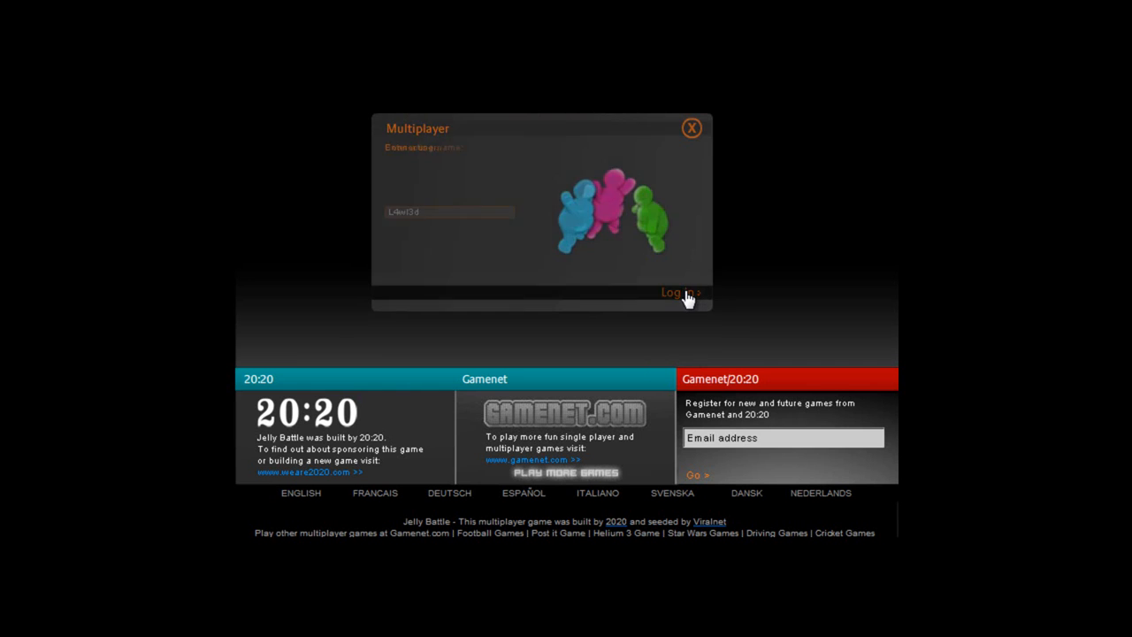
pyautogui.click(679, 292)
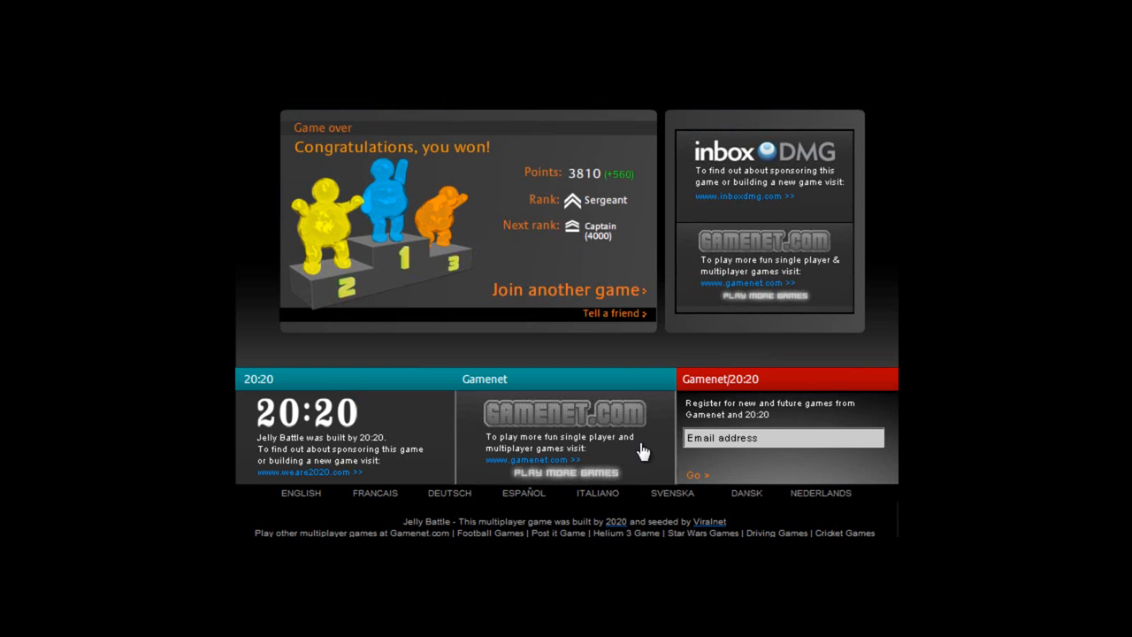
pyautogui.moveTo(727, 509)
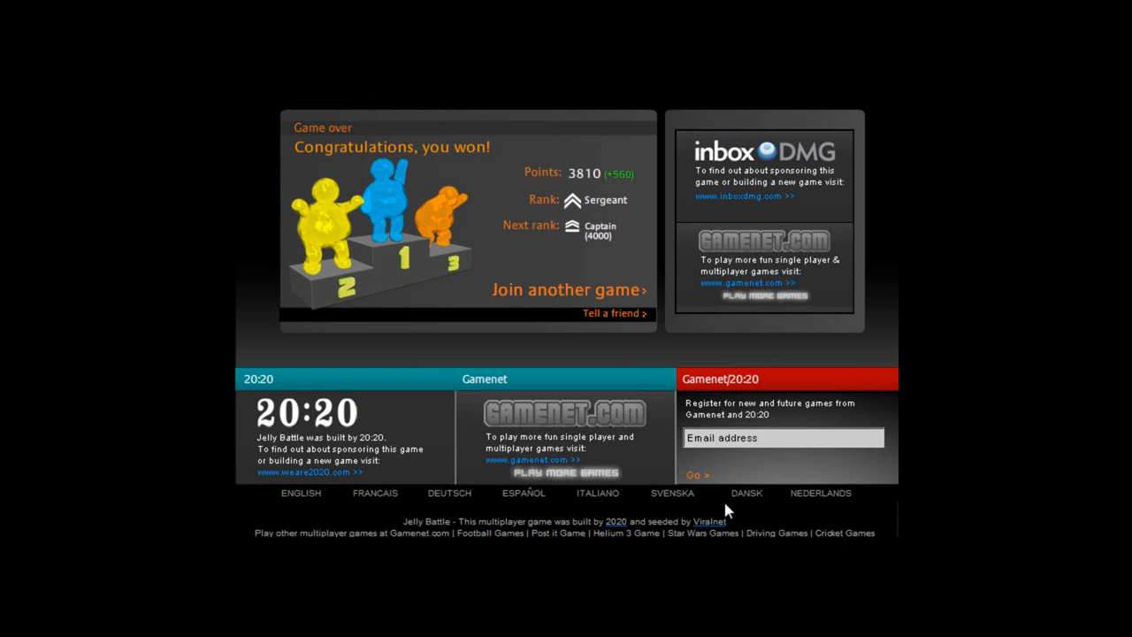